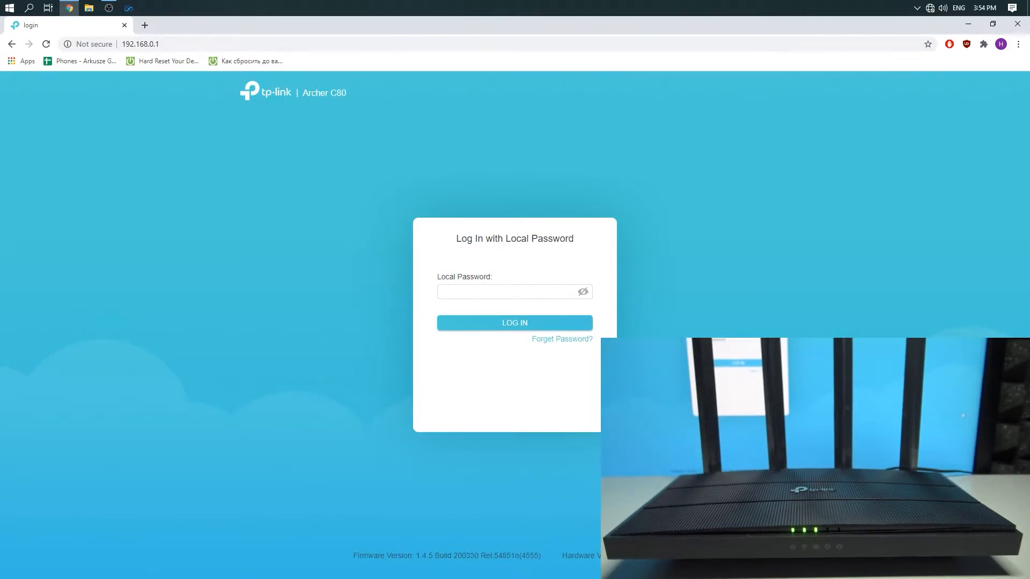
mouse_move(343, 277)
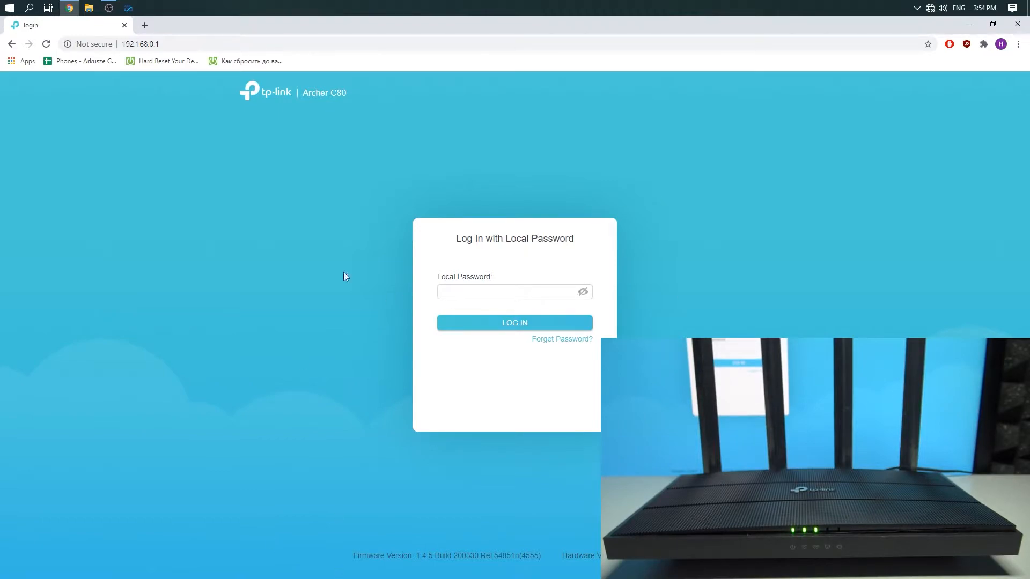
mouse_move(75, 22)
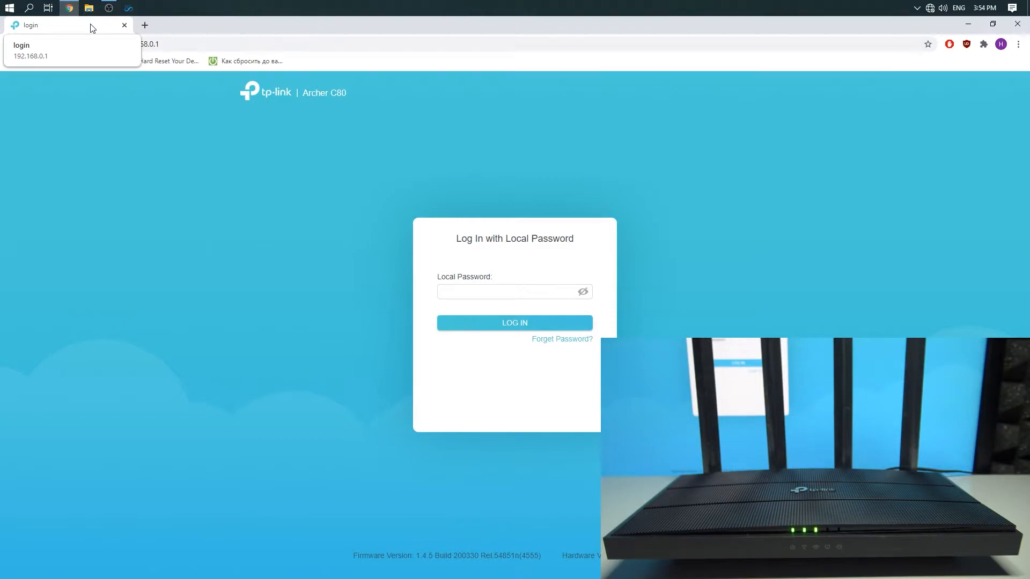
mouse_move(97, 31)
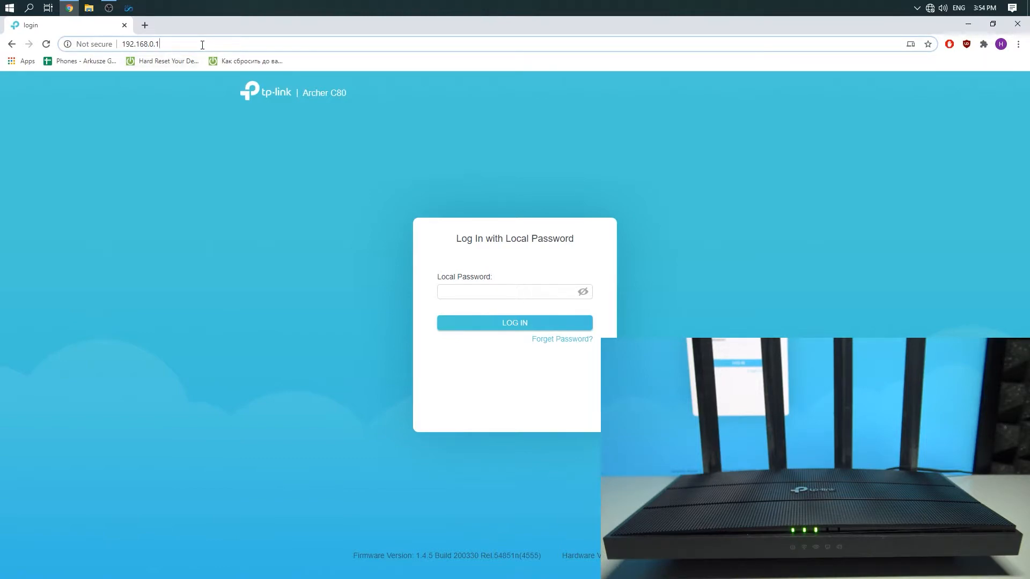
mouse_move(397, 168)
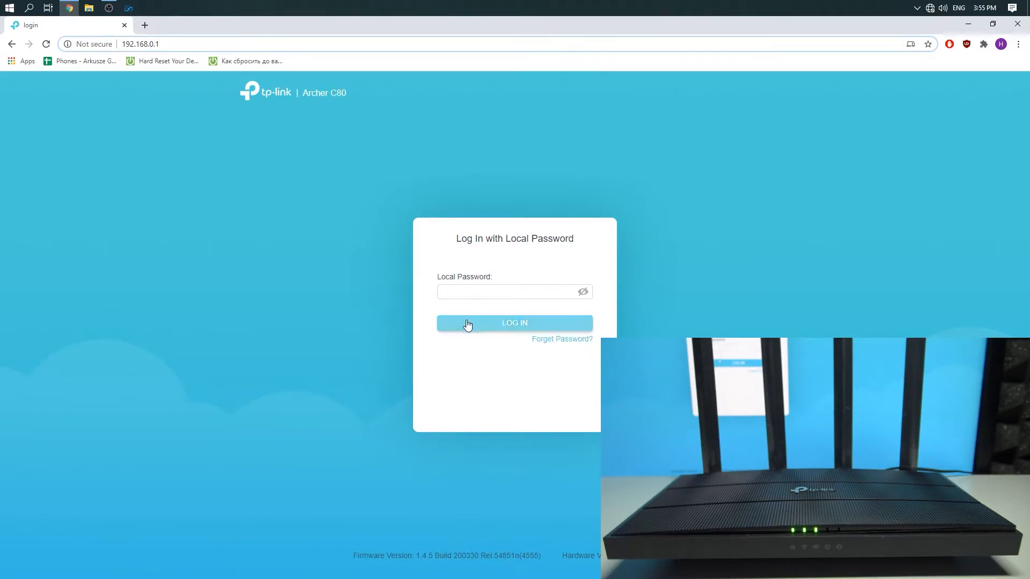
Enter the router's local password and log in to the Network Map dashboard.
click(514, 292)
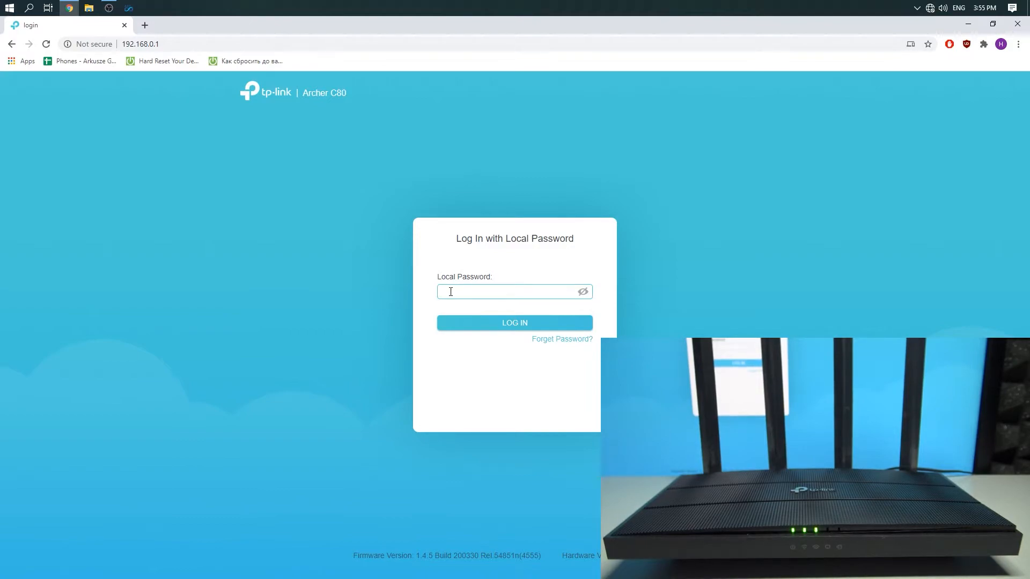
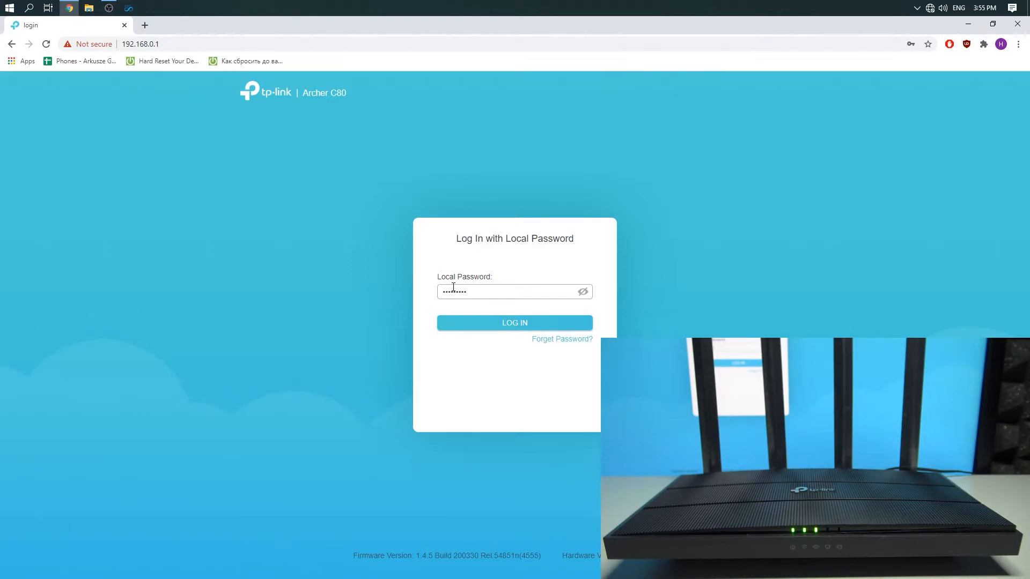
click(514, 323)
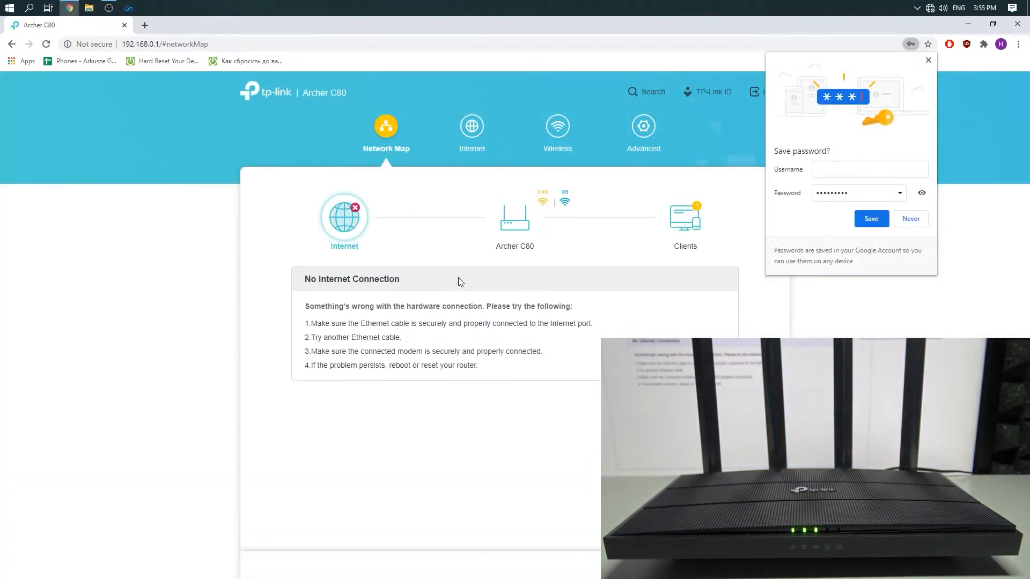
Dismiss Chrome's save-password offer and navigate to Advanced > System > Reboot.
click(911, 219)
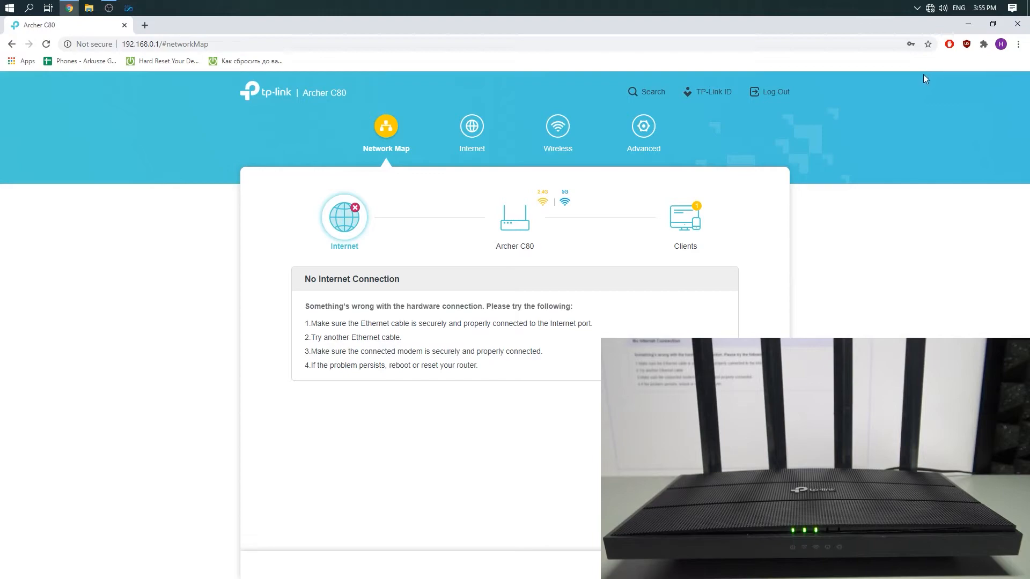
mouse_move(789, 147)
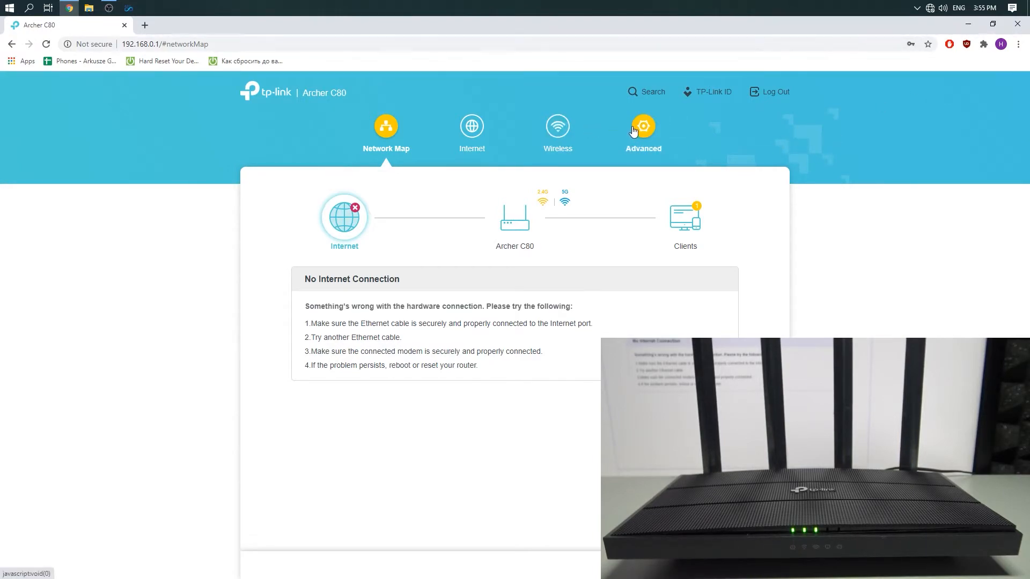
click(642, 128)
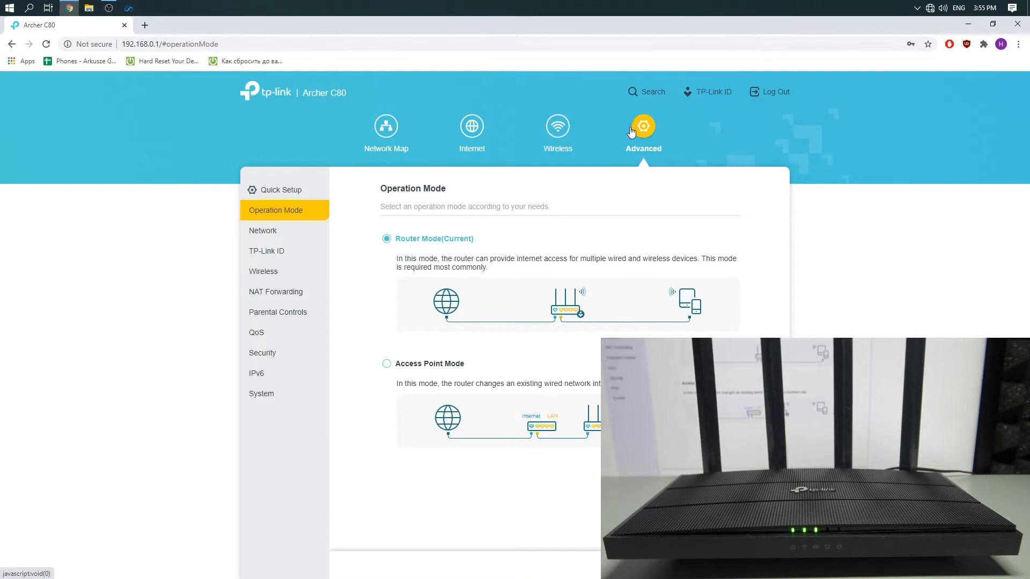
mouse_move(303, 232)
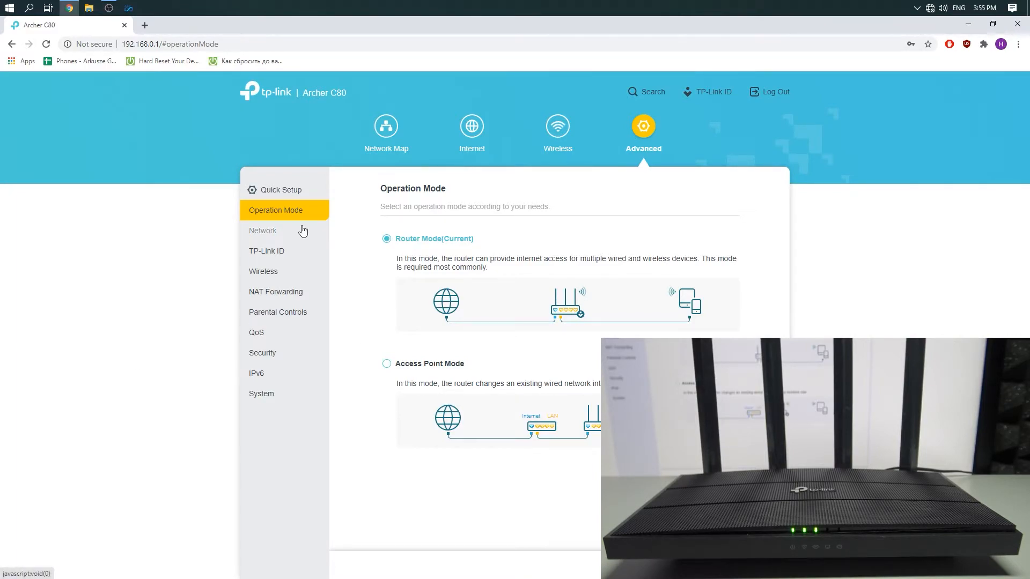
mouse_move(327, 368)
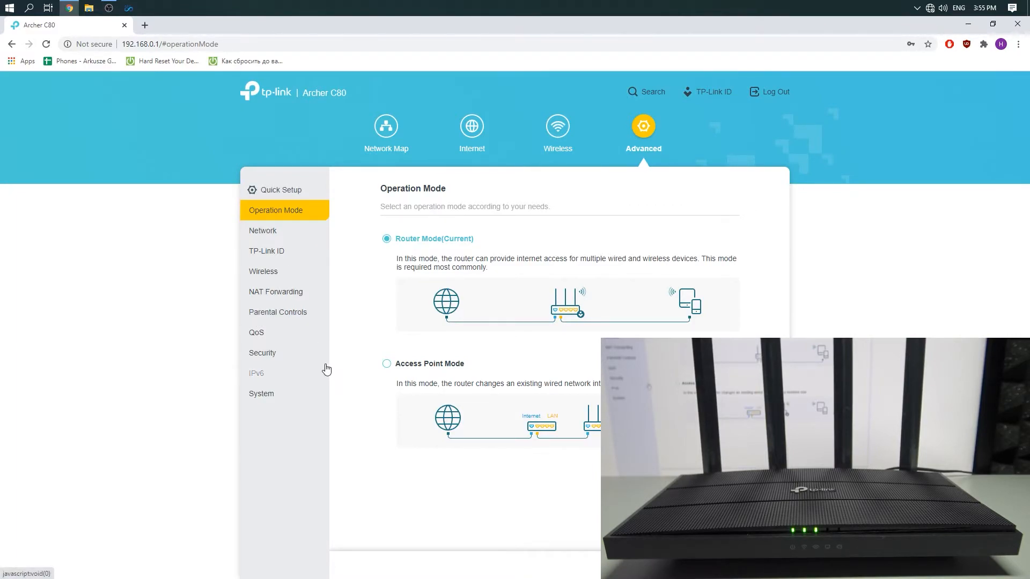
click(262, 393)
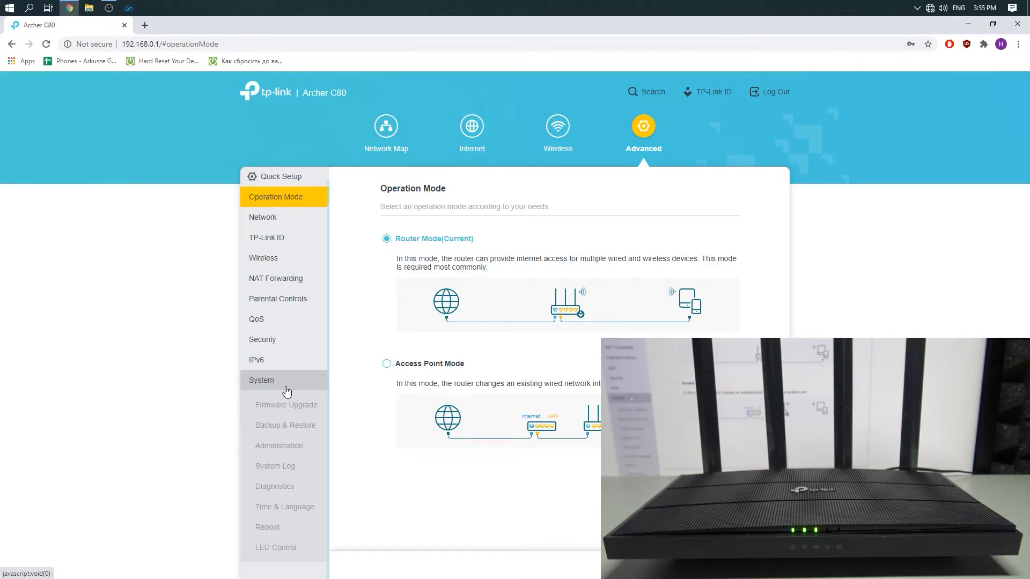
click(268, 526)
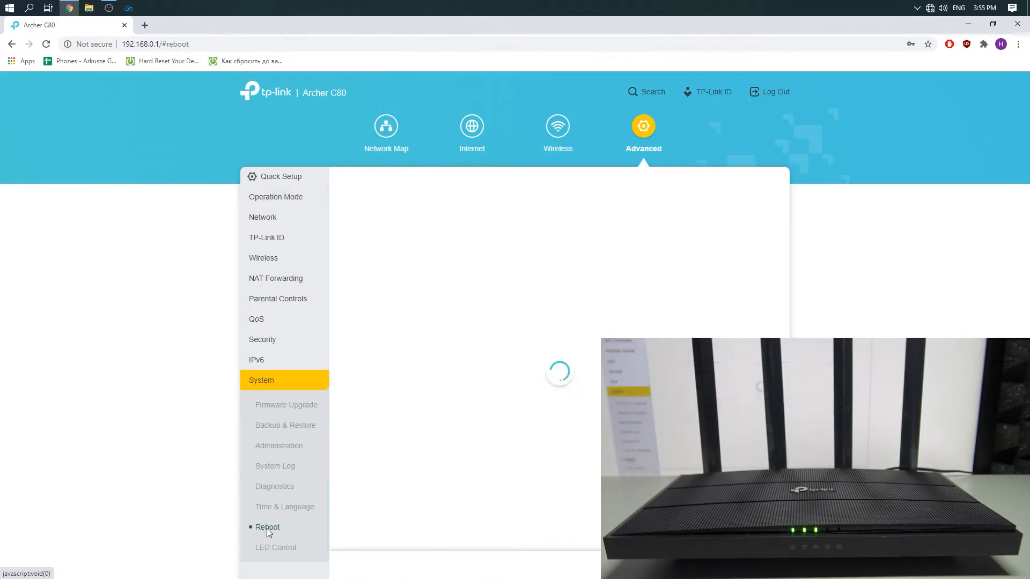
Reboot the router and confirm the 'device will reboot' prompt.
click(267, 527)
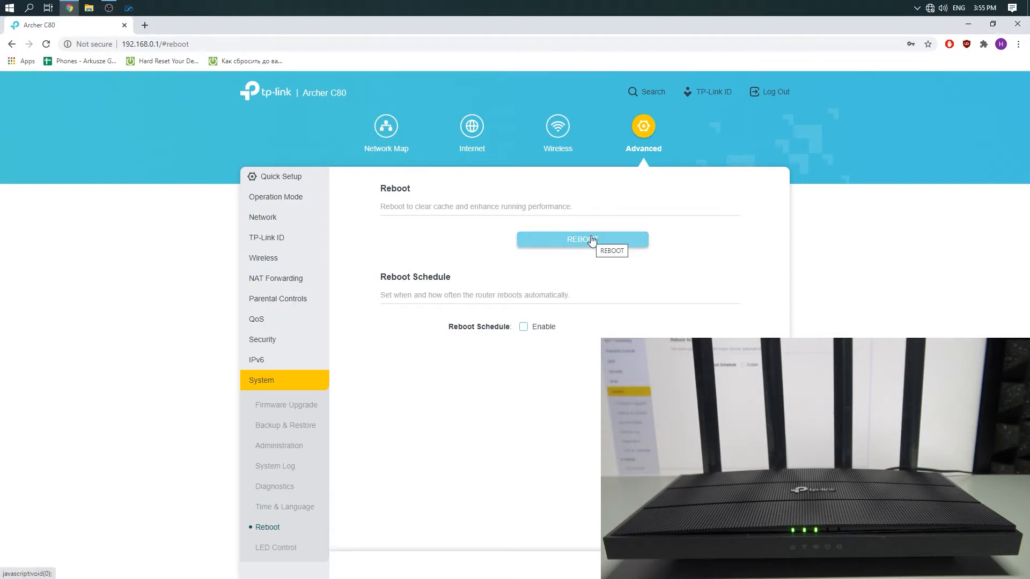
click(581, 238)
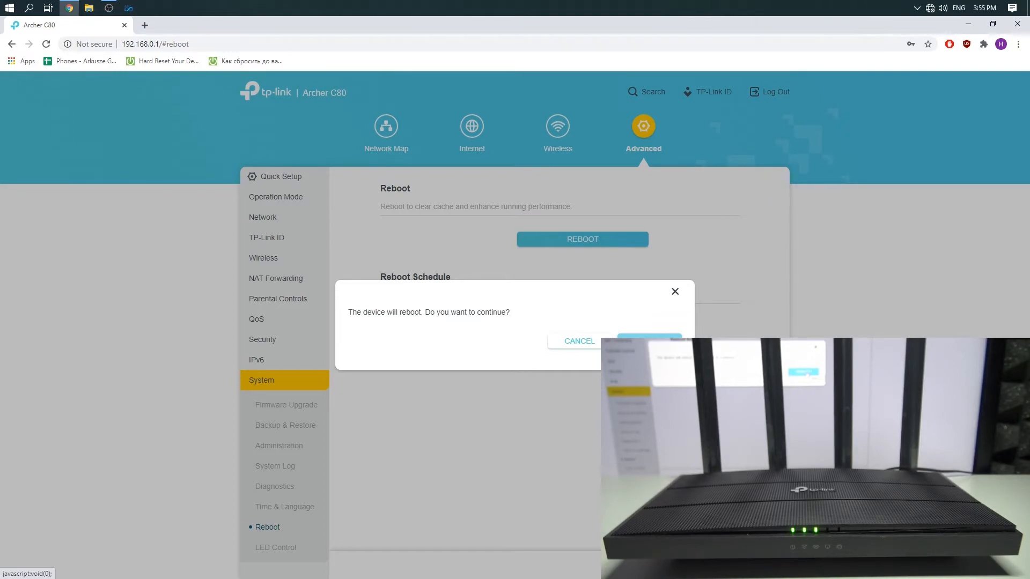
click(649, 341)
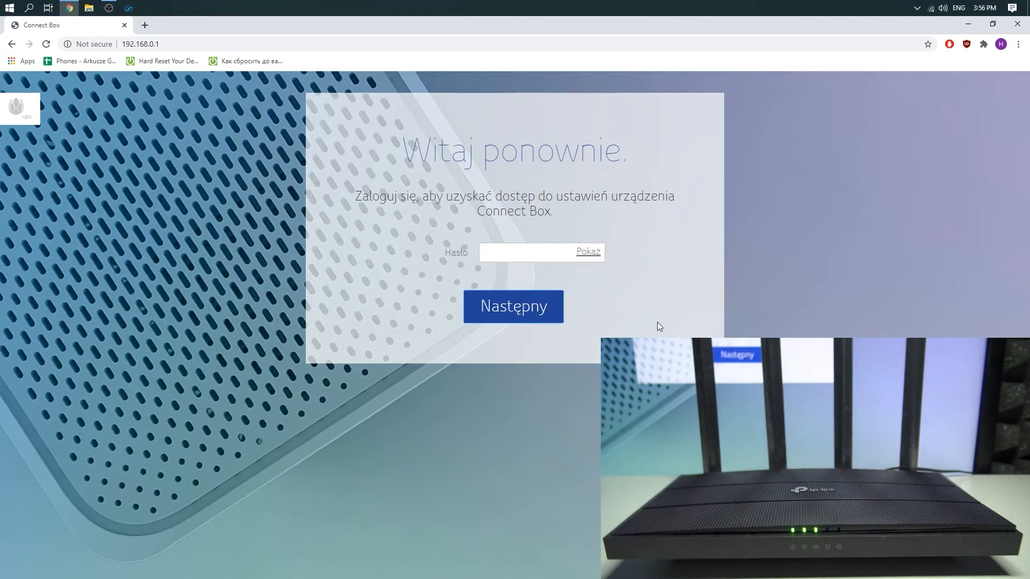
mouse_move(934, 13)
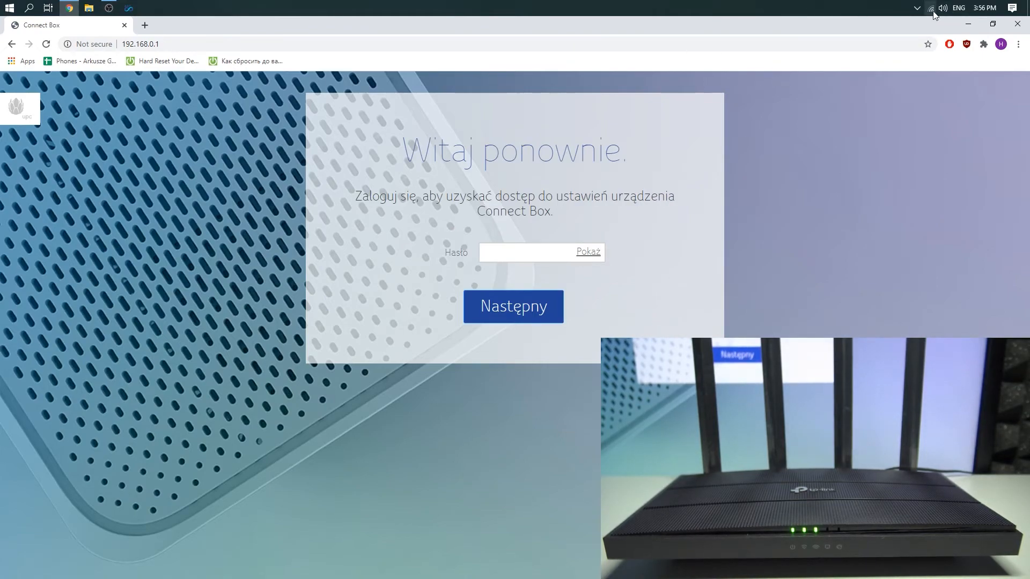
Switch Wi-Fi from GSMCENTER.PL to the helpme network and select the router address.
click(930, 7)
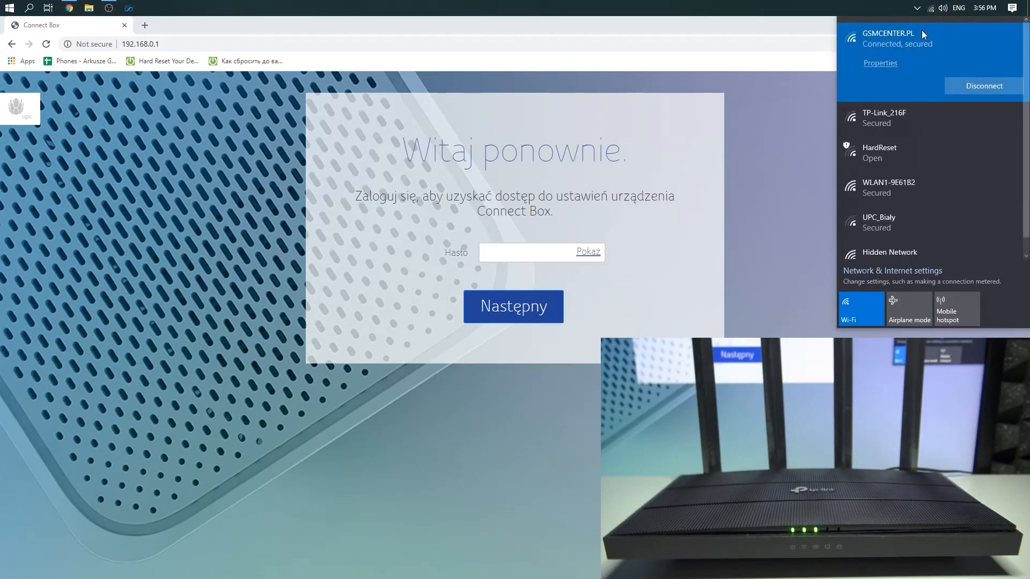
mouse_move(944, 152)
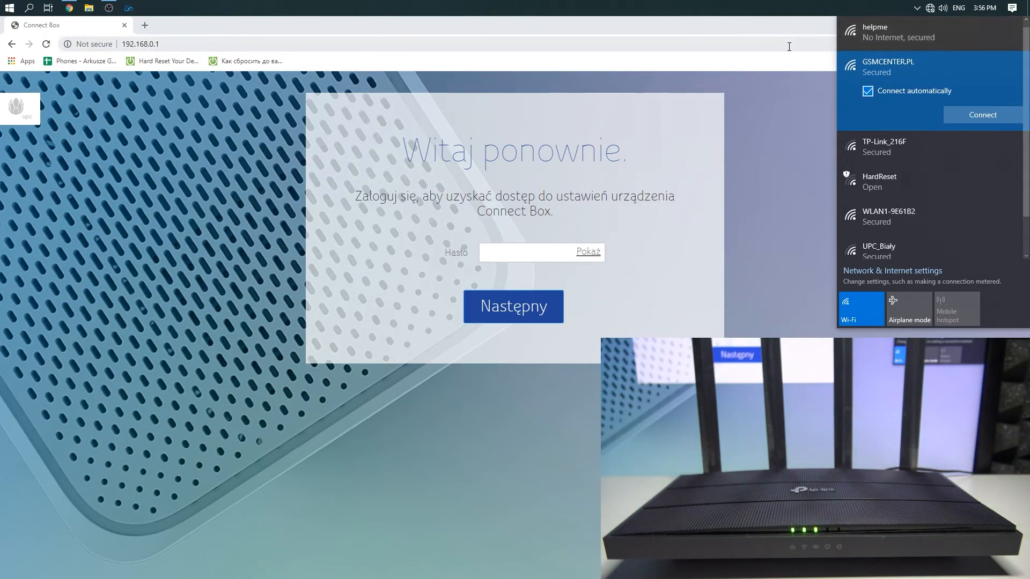
mouse_move(322, 59)
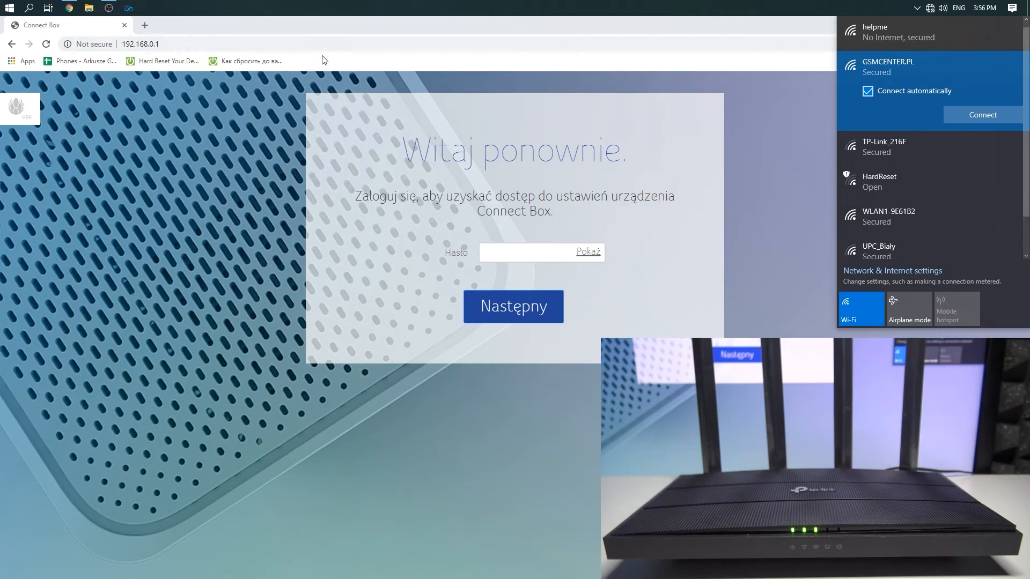
click(140, 44)
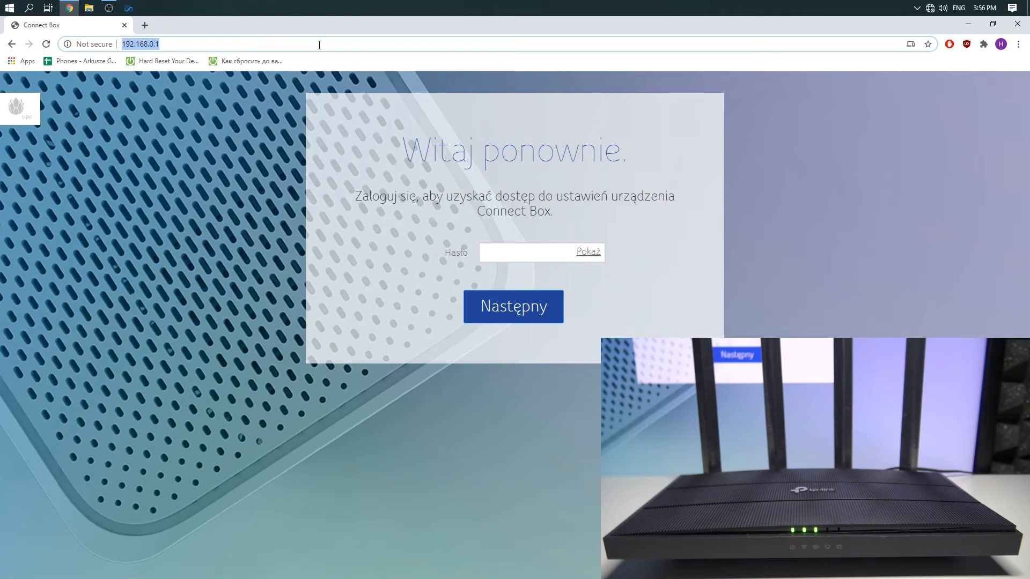
mouse_move(719, 7)
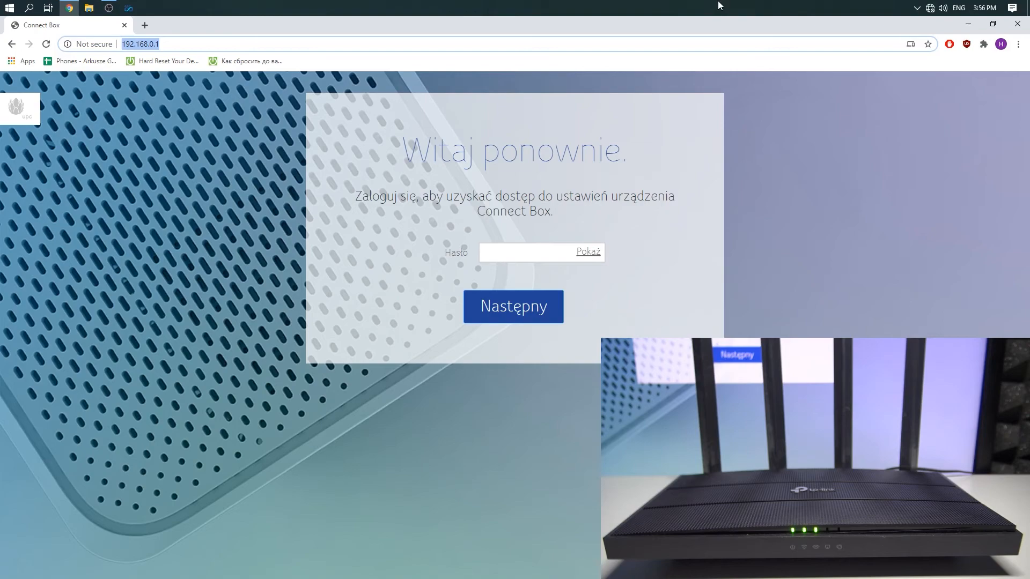
mouse_move(86, 8)
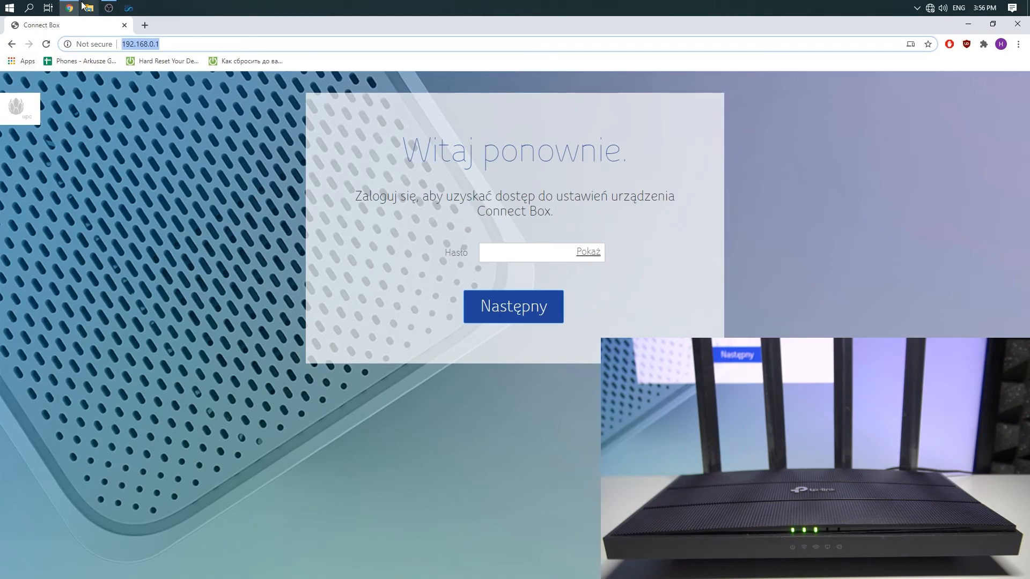
Reload 192.168.0.1 to show the Archer C80 login page and focus the password field.
click(45, 44)
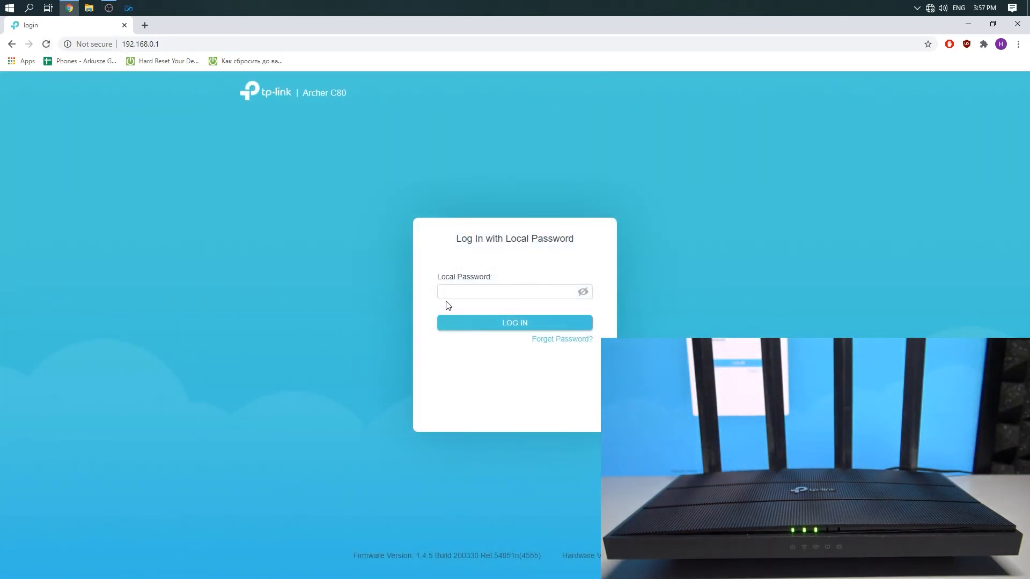
click(513, 292)
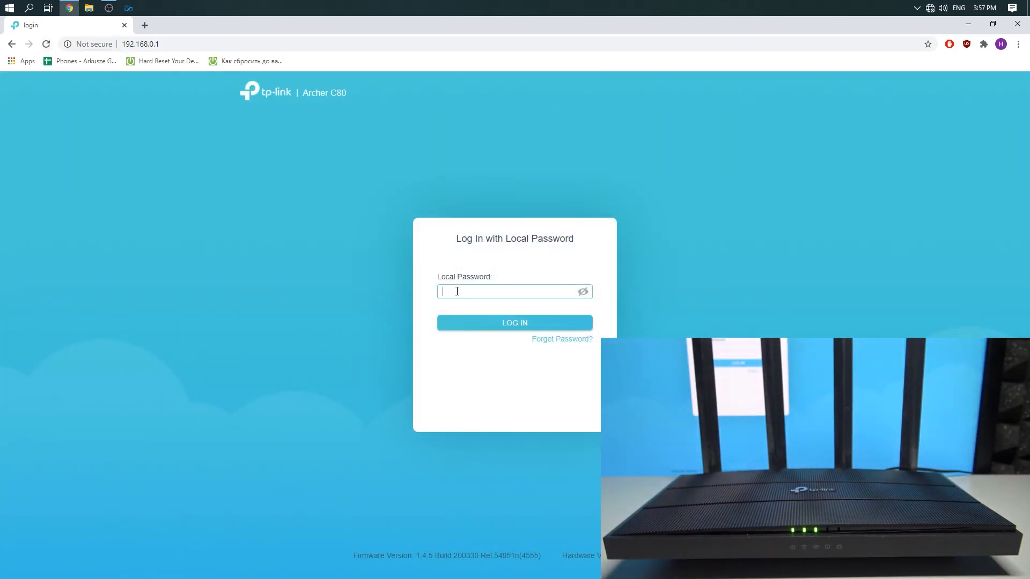